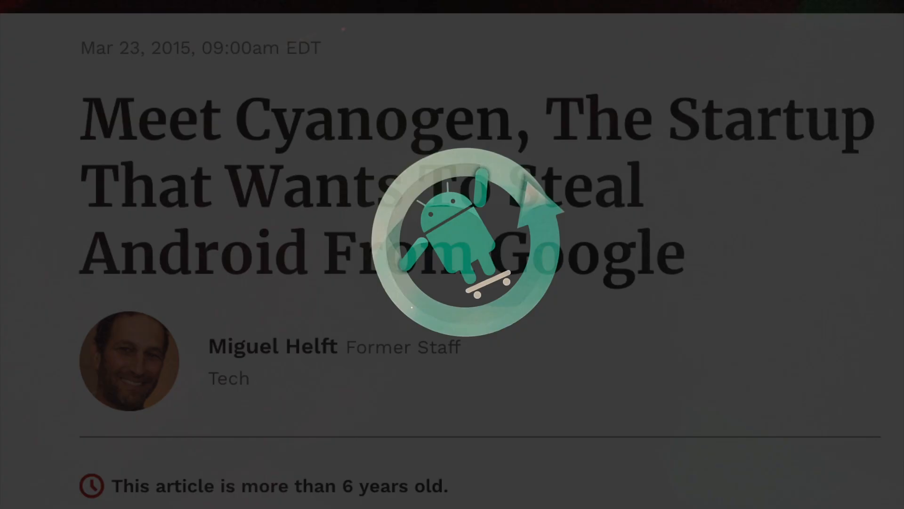
{"action": "scroll", "scroll_direction": "down", "scroll_amount": 3}
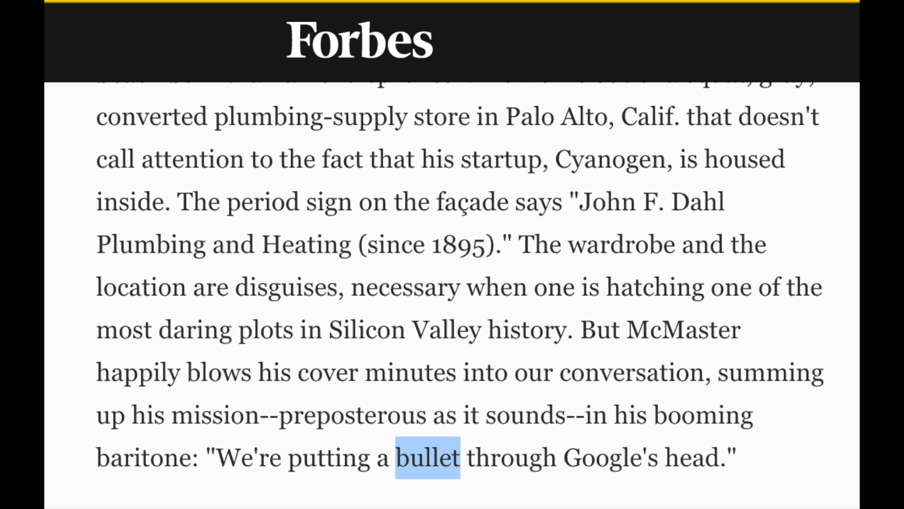
{"action": "scroll", "scroll_direction": "down", "scroll_amount": 3}
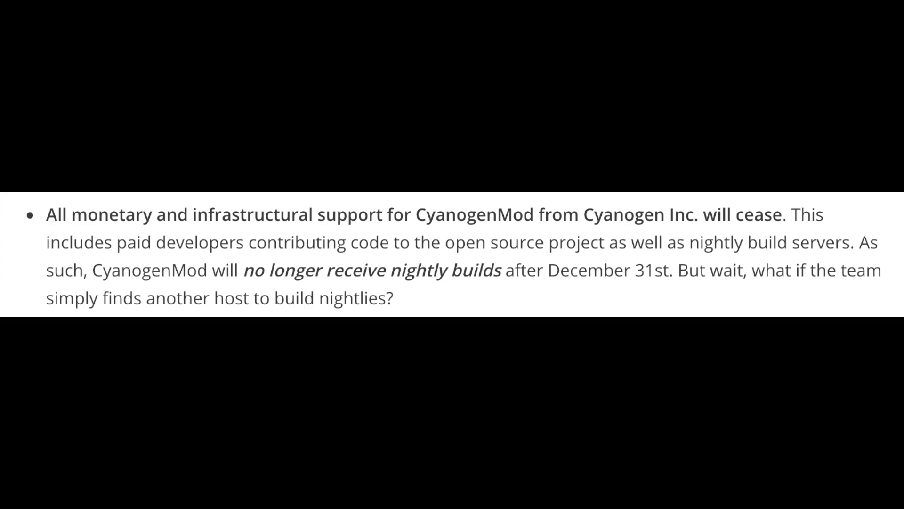
{"action": "scroll", "scroll_direction": "down", "scroll_amount": 3}
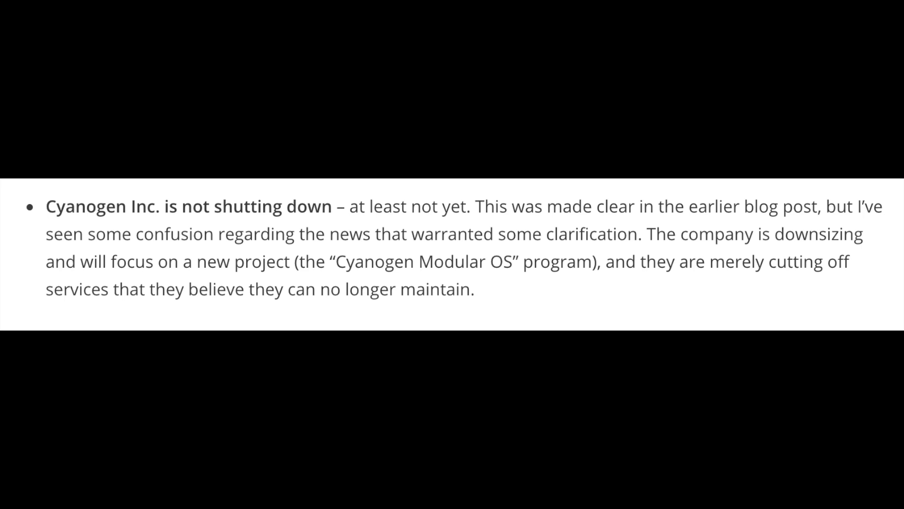